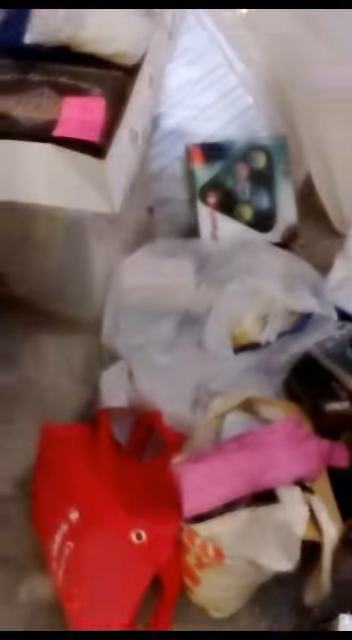
mouse_move(176, 320)
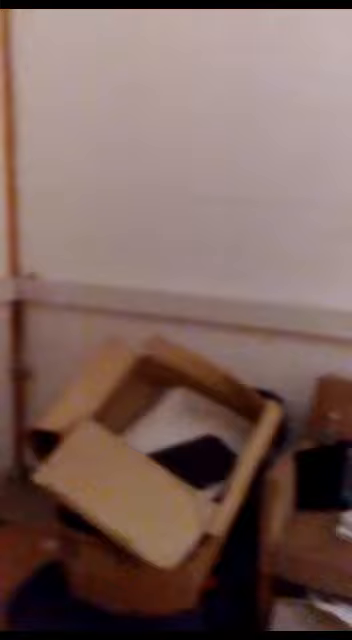